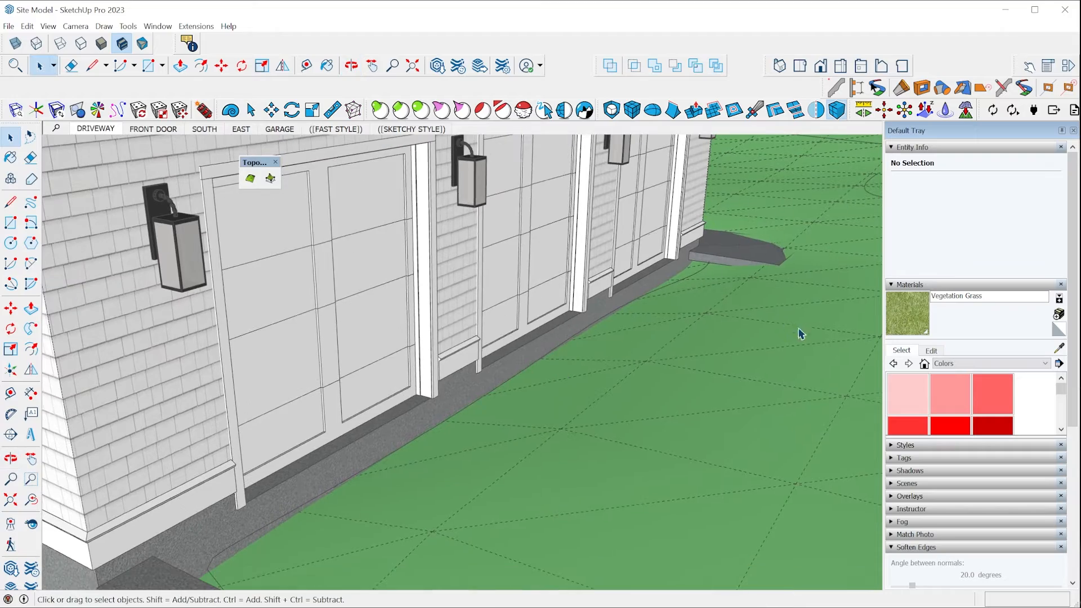
mouse_move(551, 424)
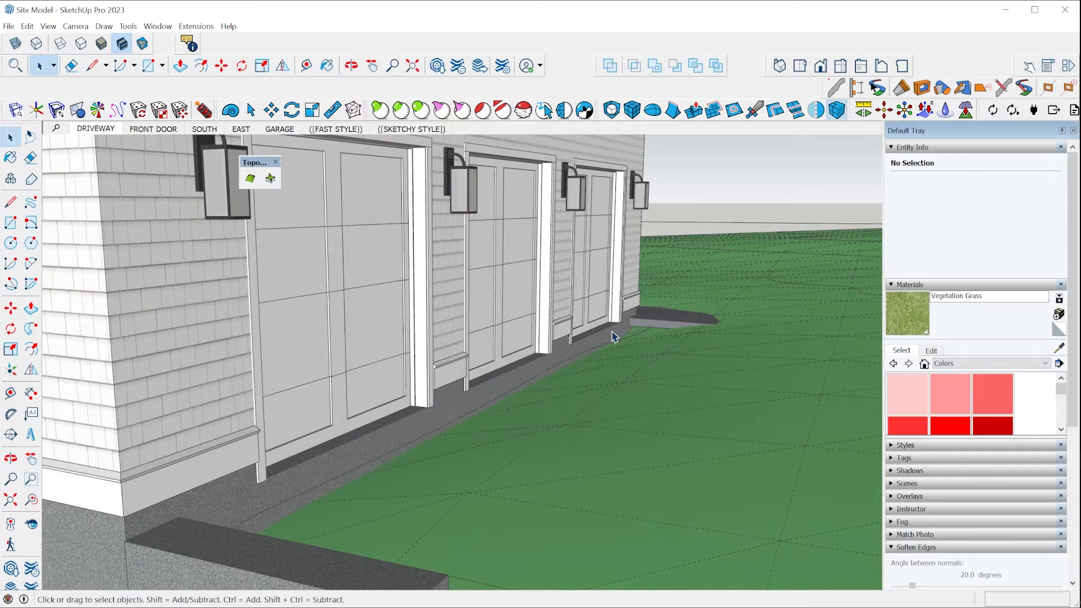
mouse_move(521, 363)
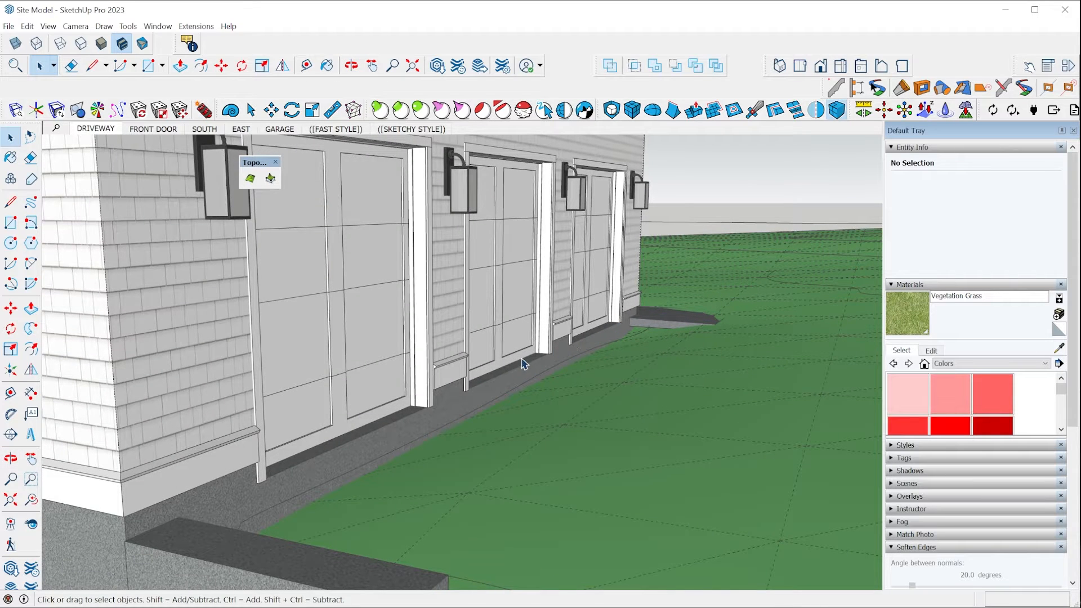
mouse_move(630, 334)
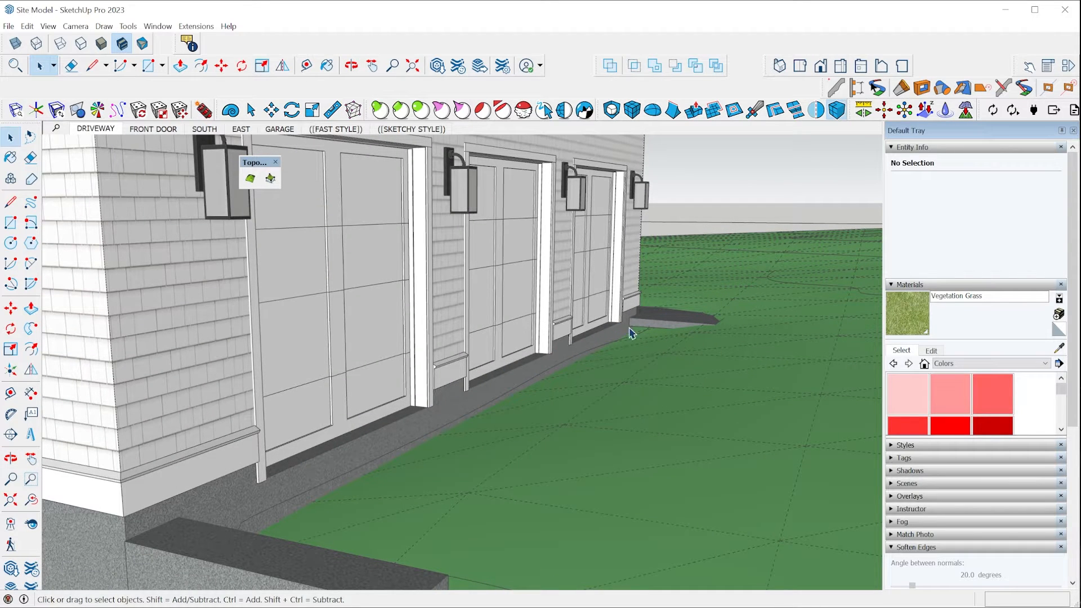
mouse_move(630, 370)
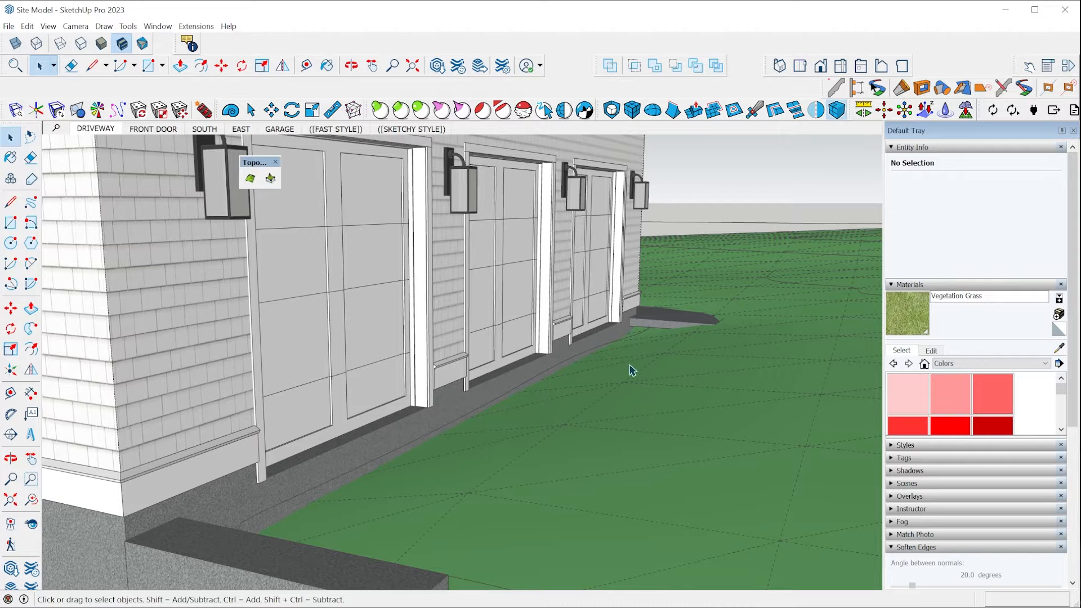
mouse_move(624, 387)
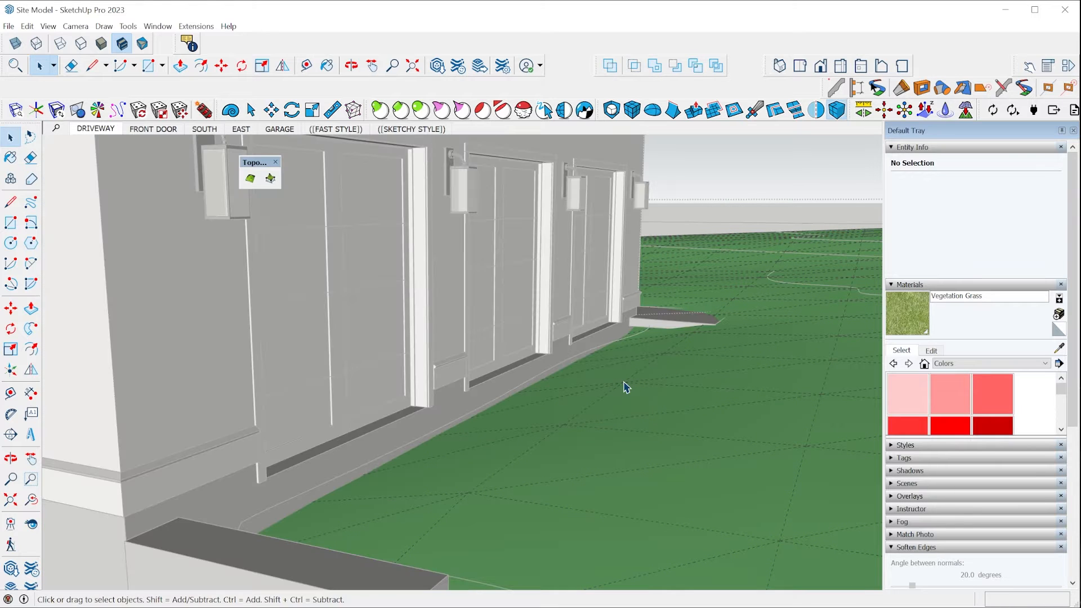
mouse_move(504, 110)
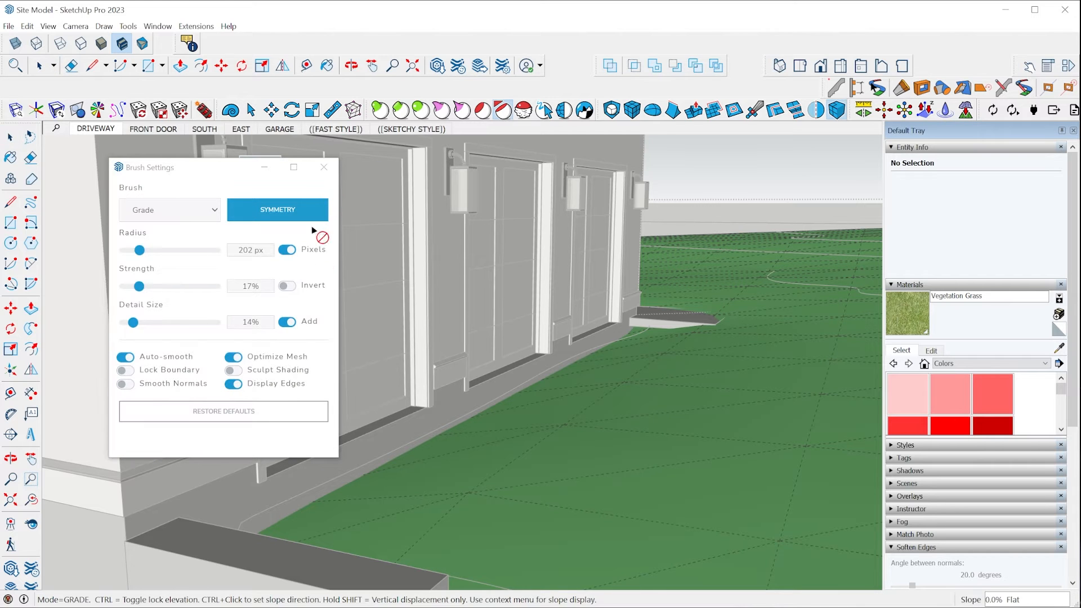
mouse_move(615, 336)
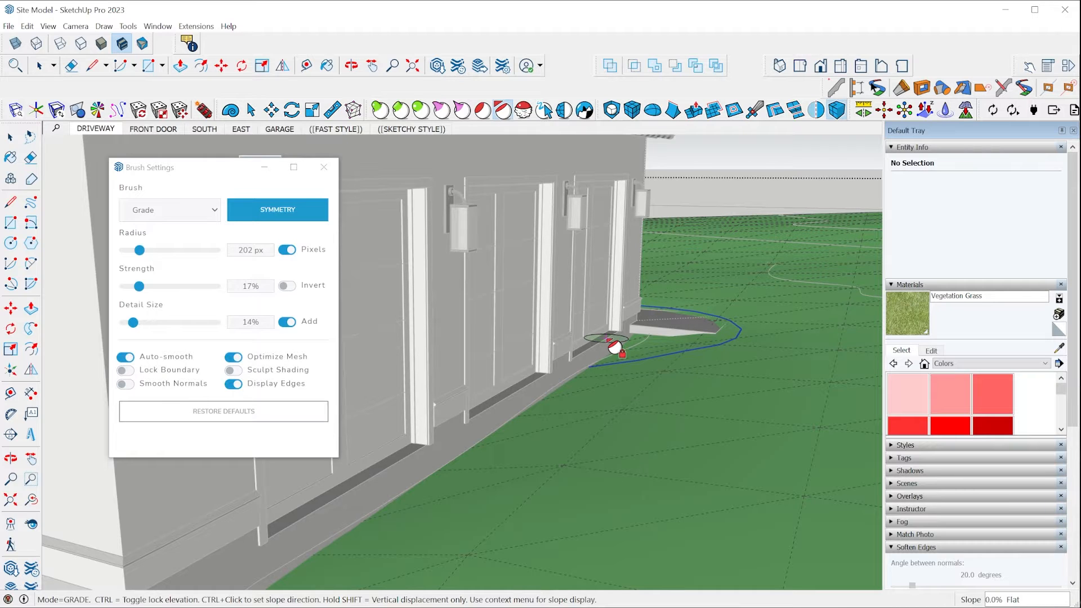
mouse_move(644, 358)
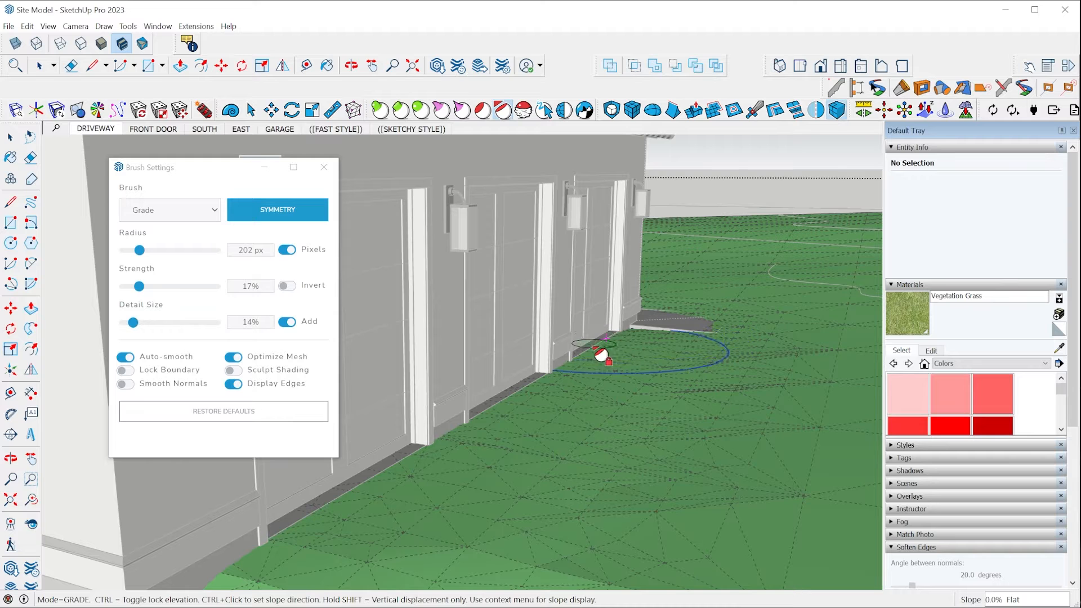
mouse_move(624, 348)
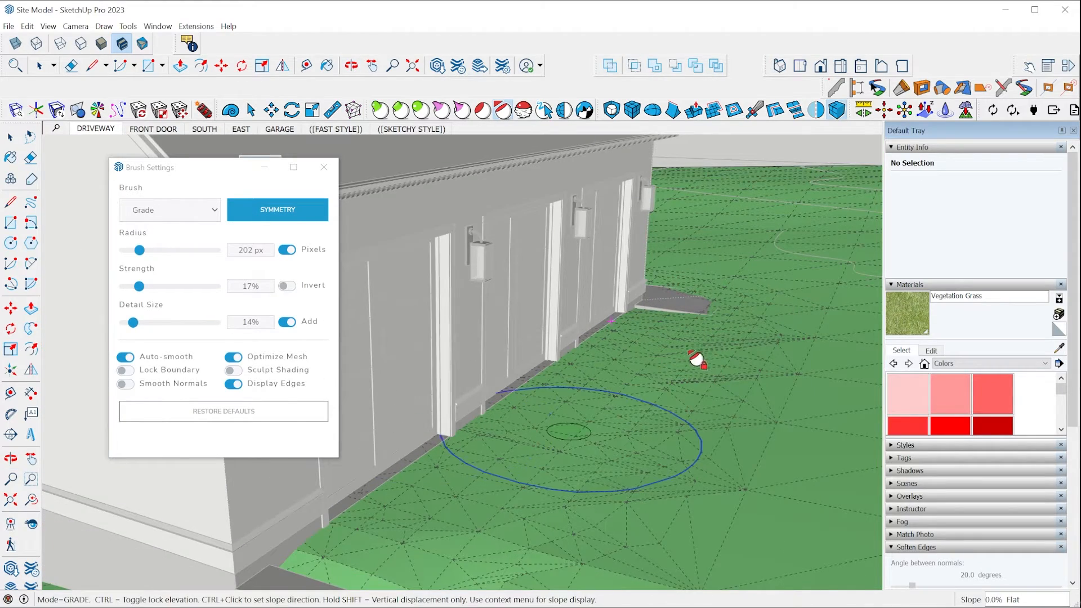
mouse_move(579, 437)
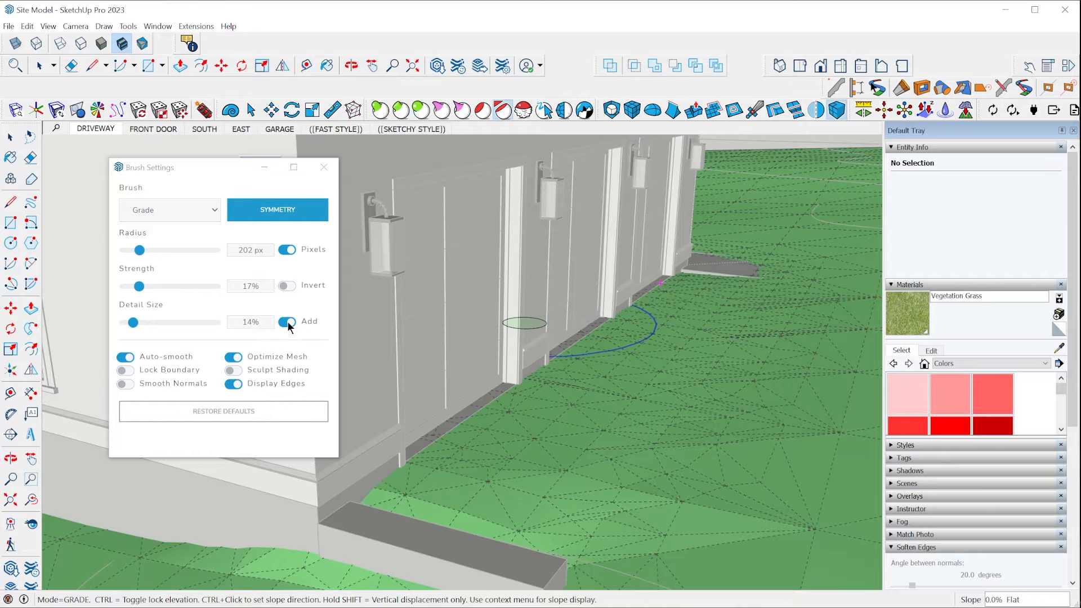
Step: Switch the Detail Size Add option off and then back on while grading the garage lawn
left_click(285, 321)
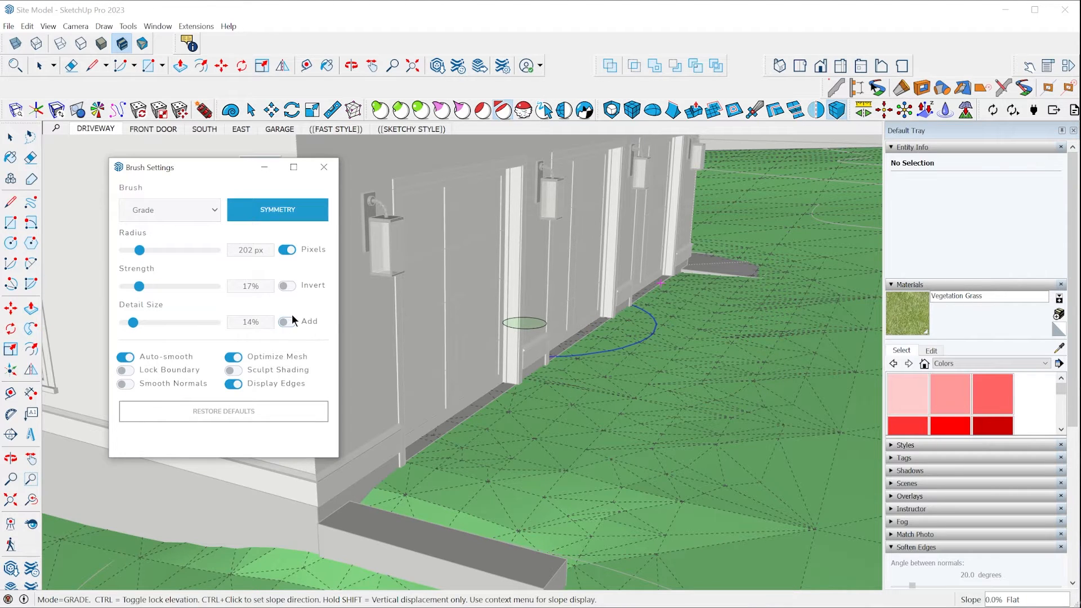
mouse_move(289, 329)
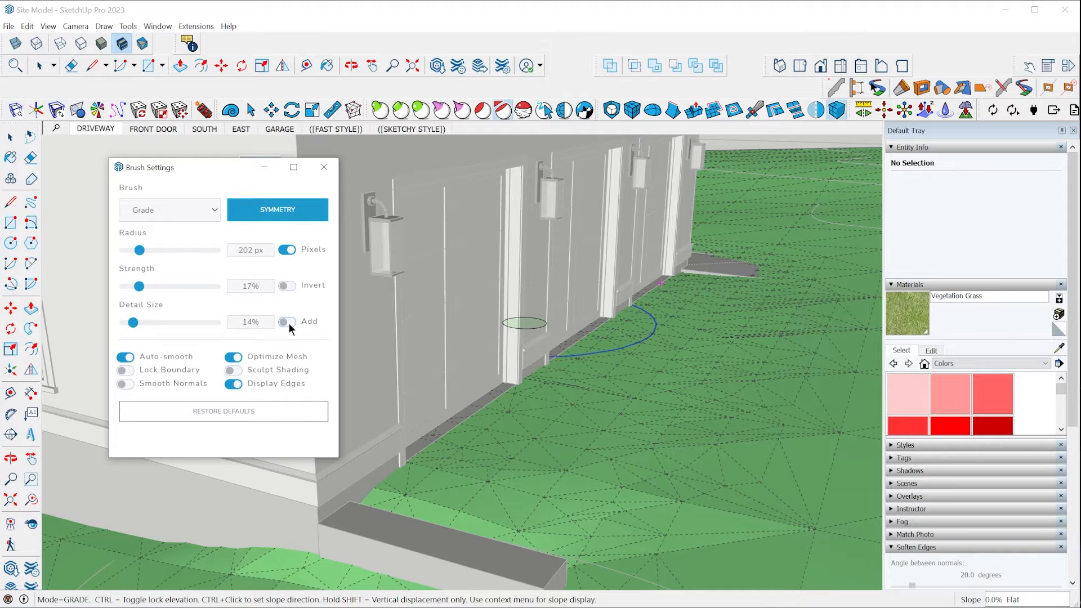
left_click(286, 321)
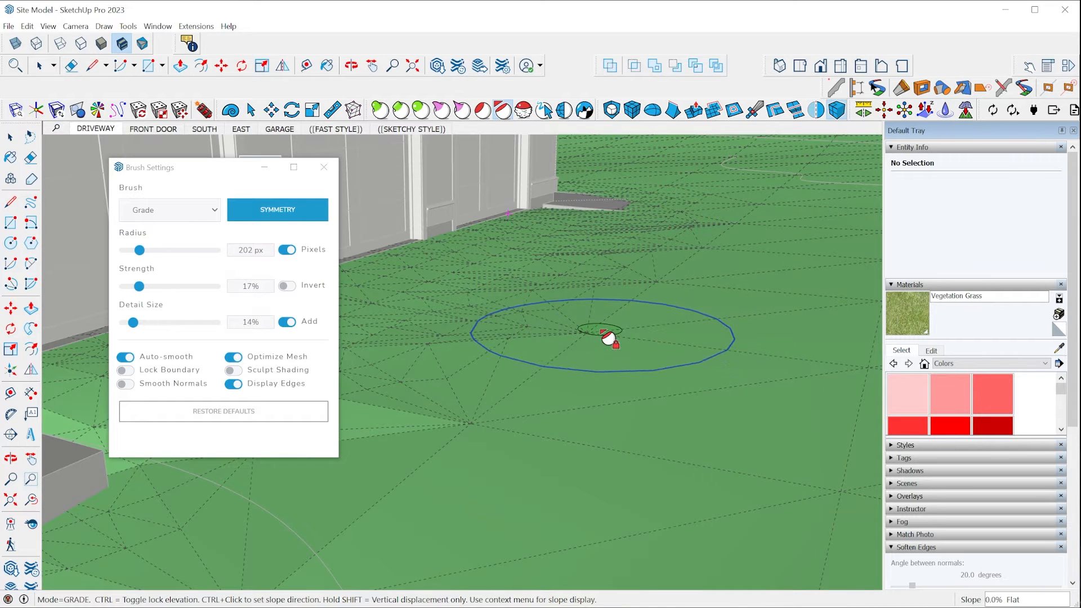
mouse_move(656, 451)
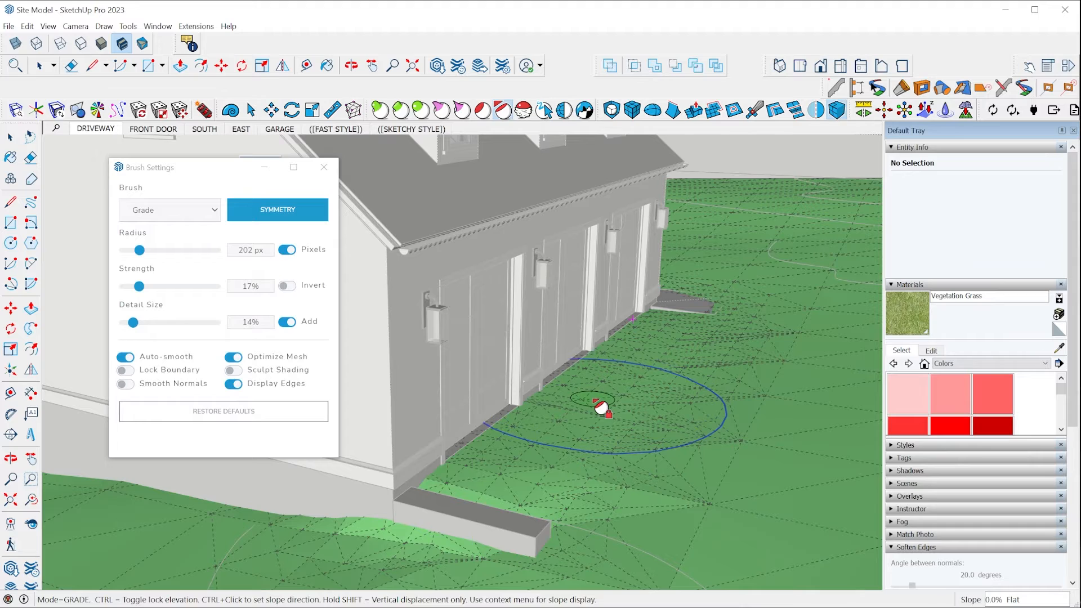
mouse_move(582, 402)
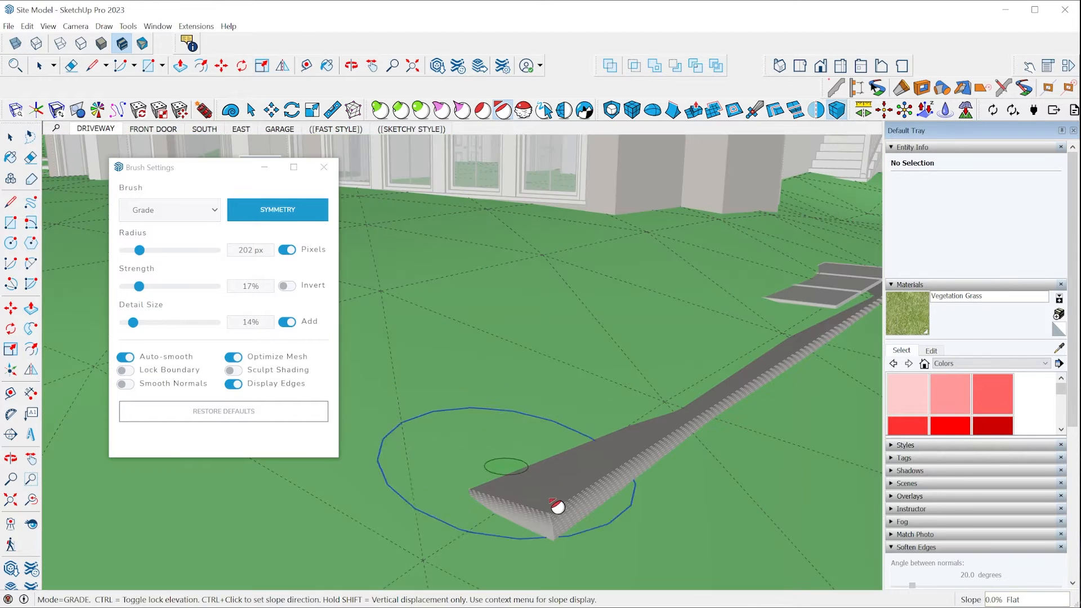
mouse_move(559, 523)
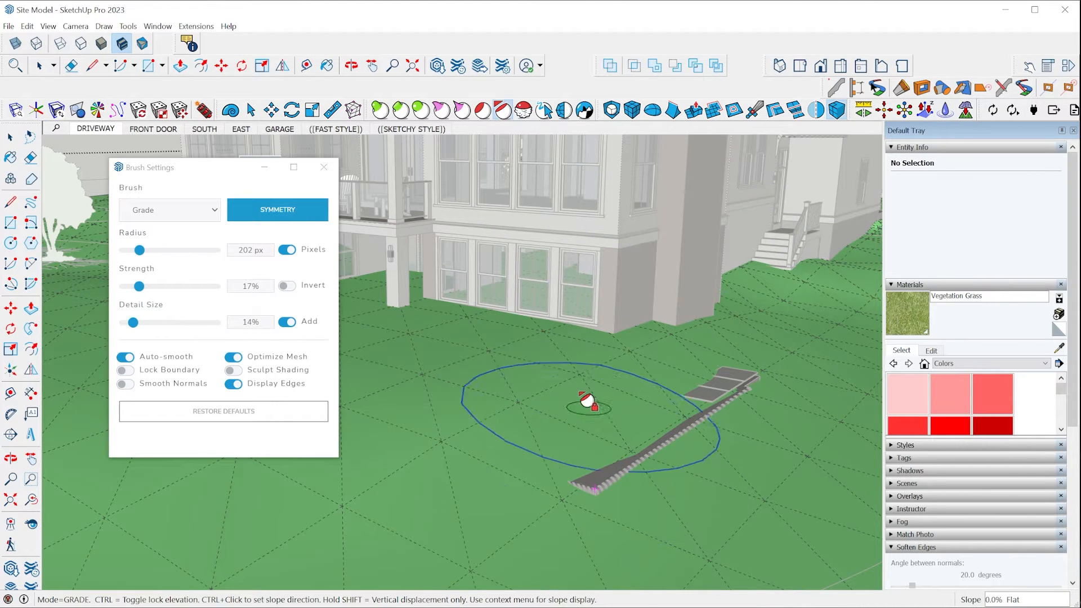
Step: Switch the Detail Size Add option off before brushing the rear walkway lawn
left_click(287, 321)
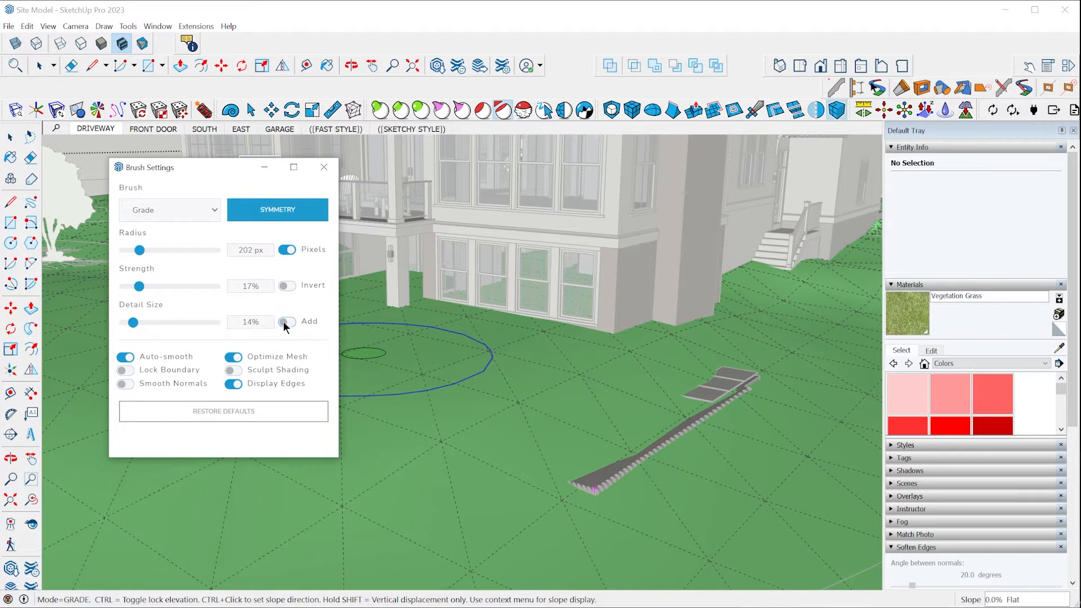
mouse_move(577, 434)
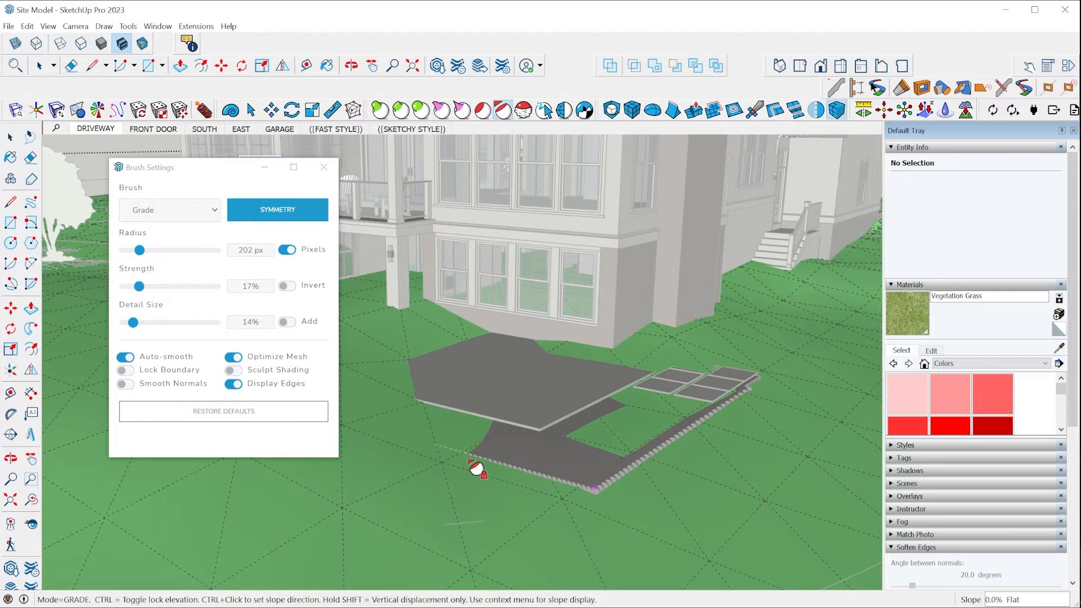
mouse_move(616, 497)
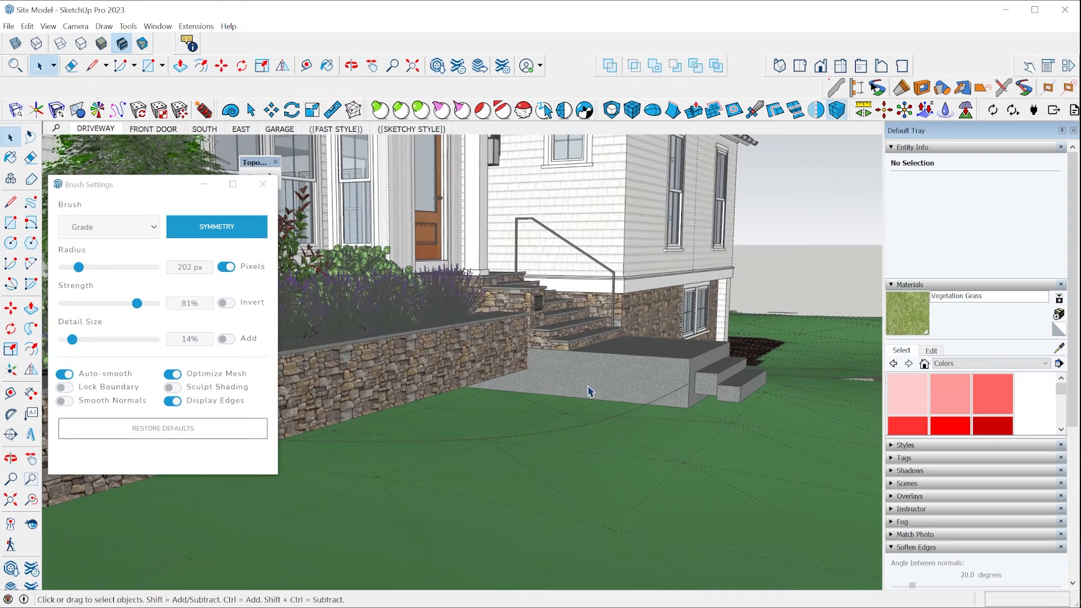
mouse_move(720, 443)
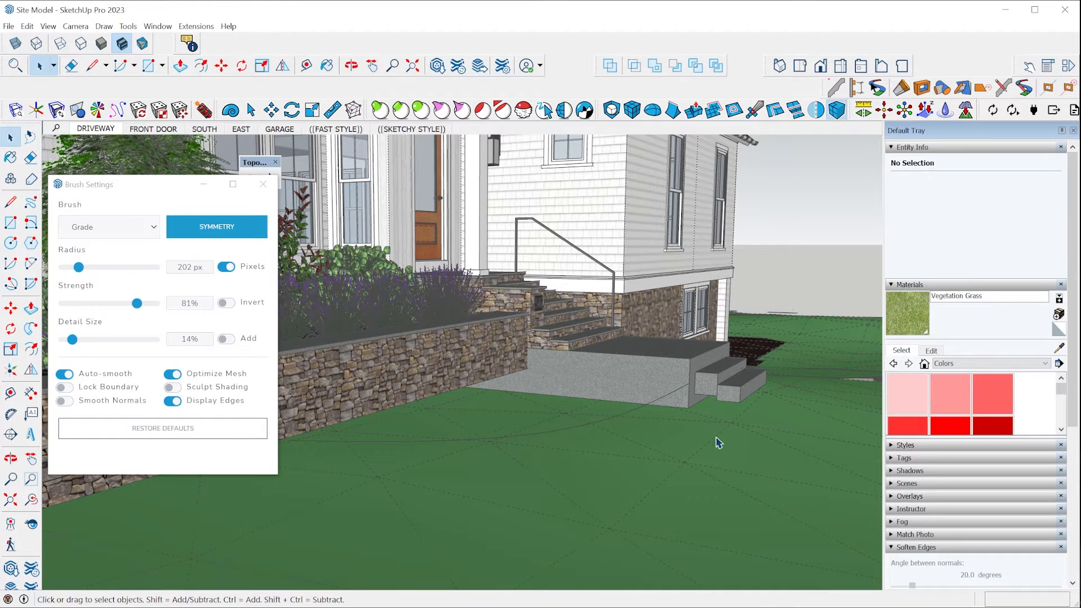
mouse_move(503, 110)
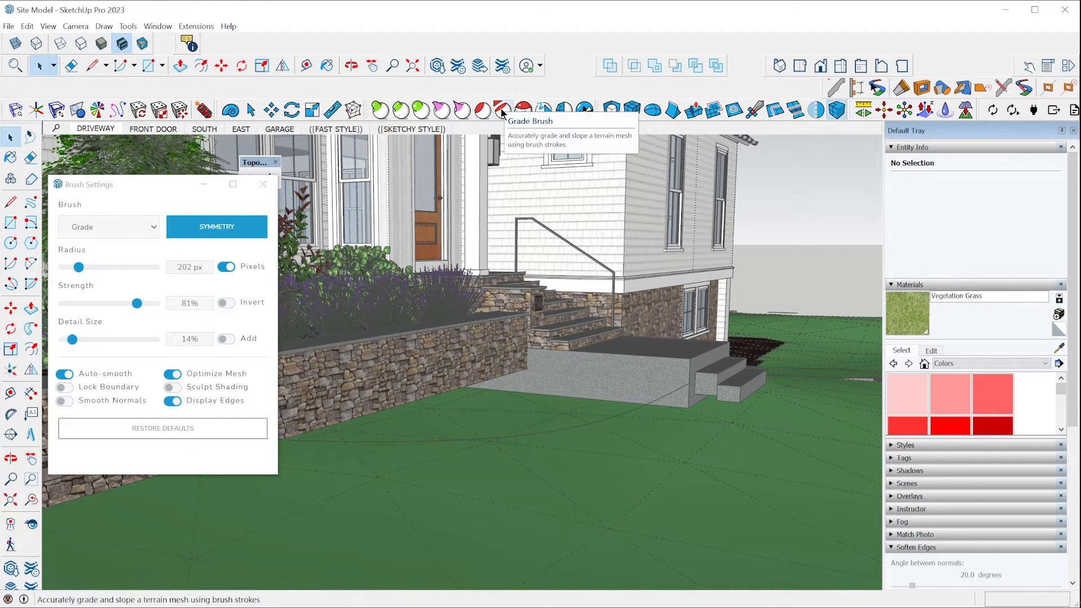
Step: Reactivate the Artisan Grade Brush over the lawn beside the front entry steps
left_click(502, 110)
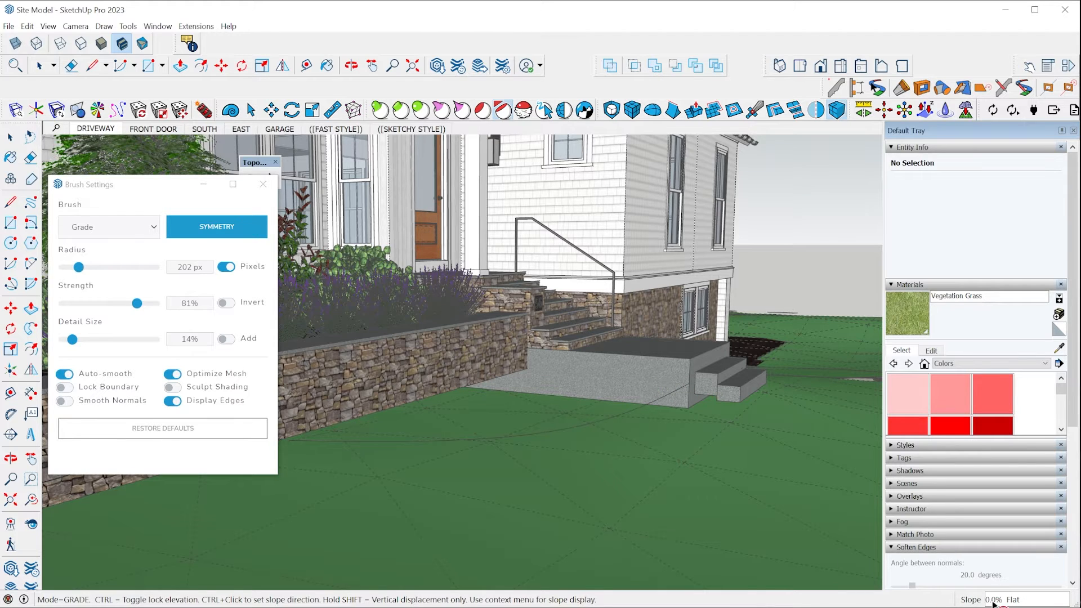
mouse_move(619, 445)
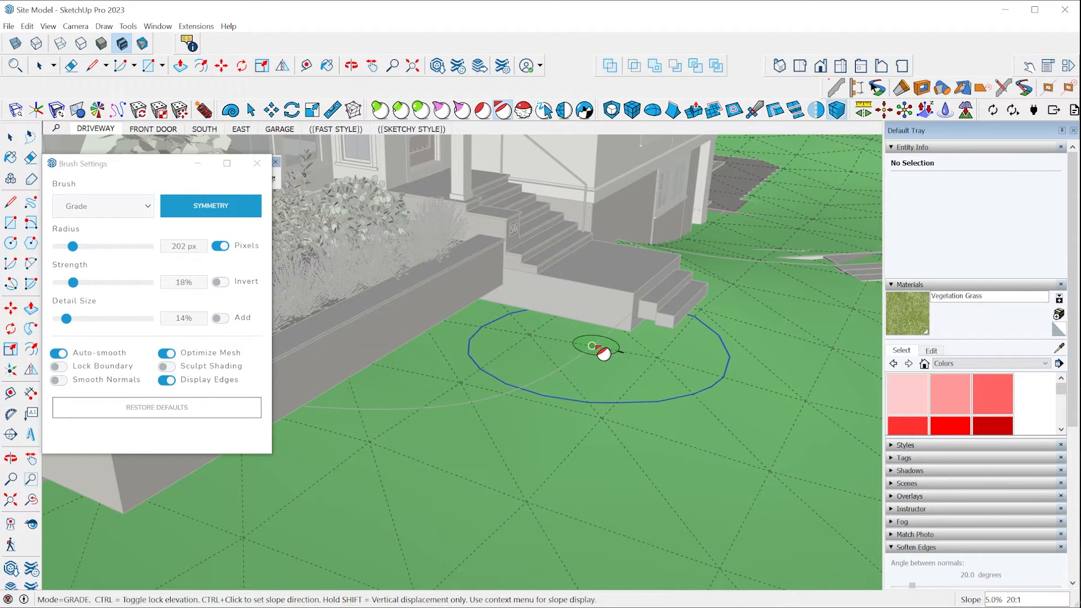
Step: Set a slope direction toward the steps and grade the lawn in front of them
left_click(591, 345)
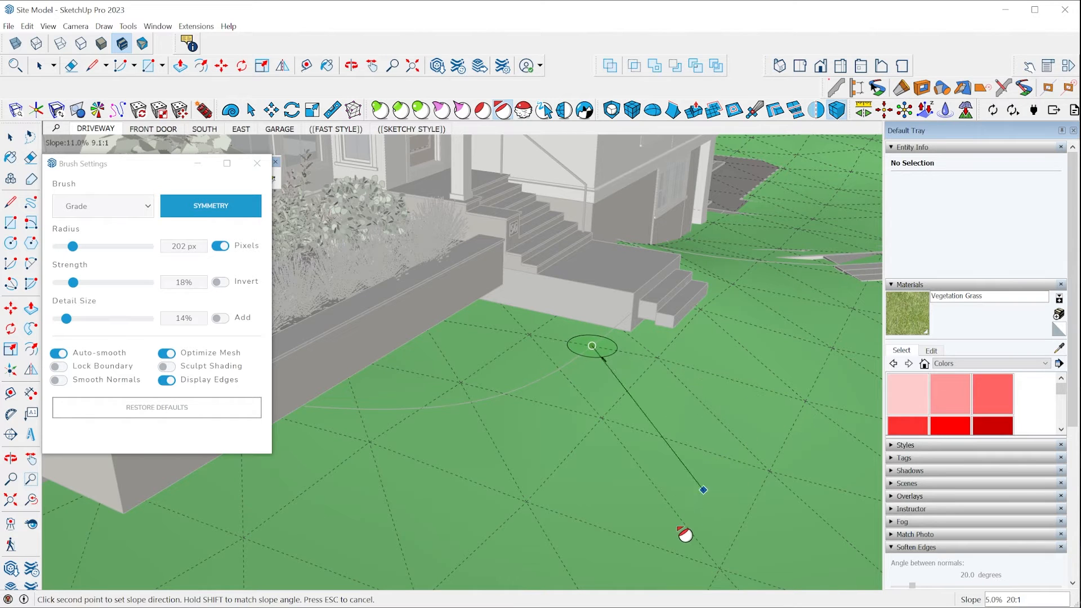
mouse_move(799, 452)
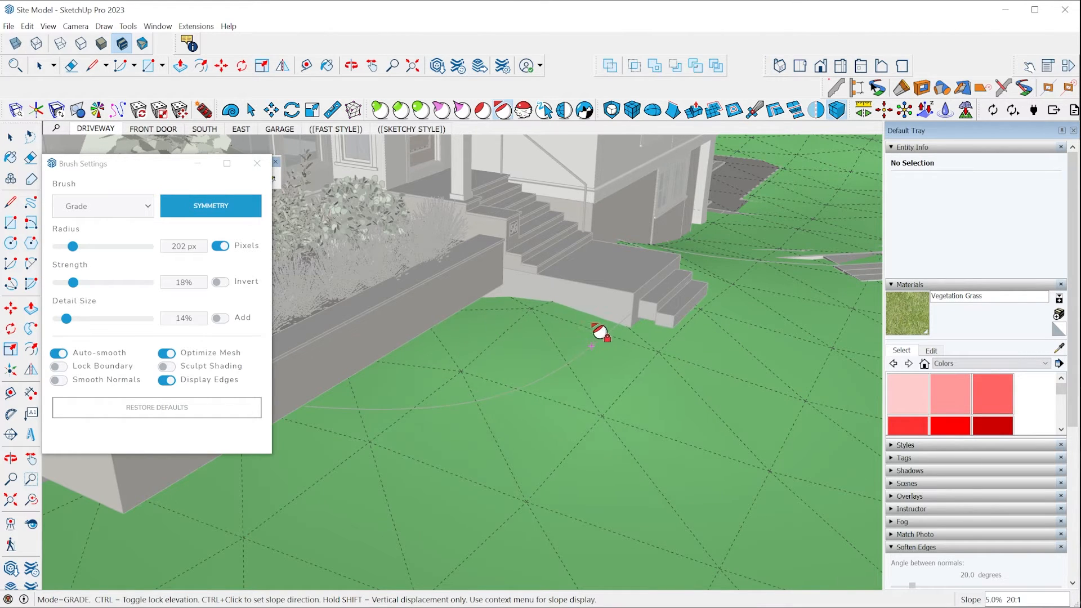
mouse_move(582, 373)
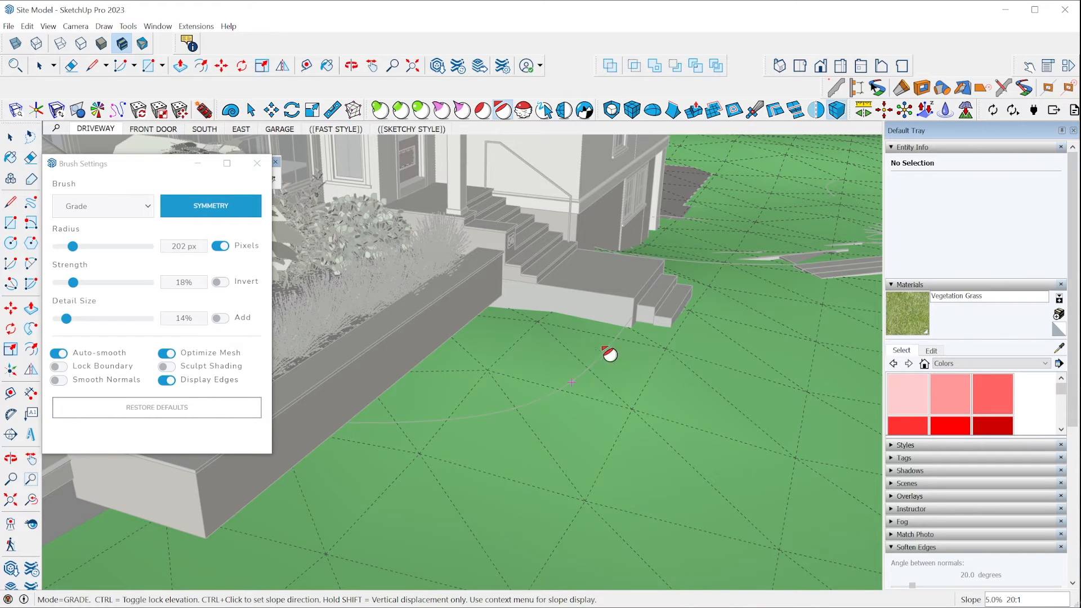
mouse_move(714, 466)
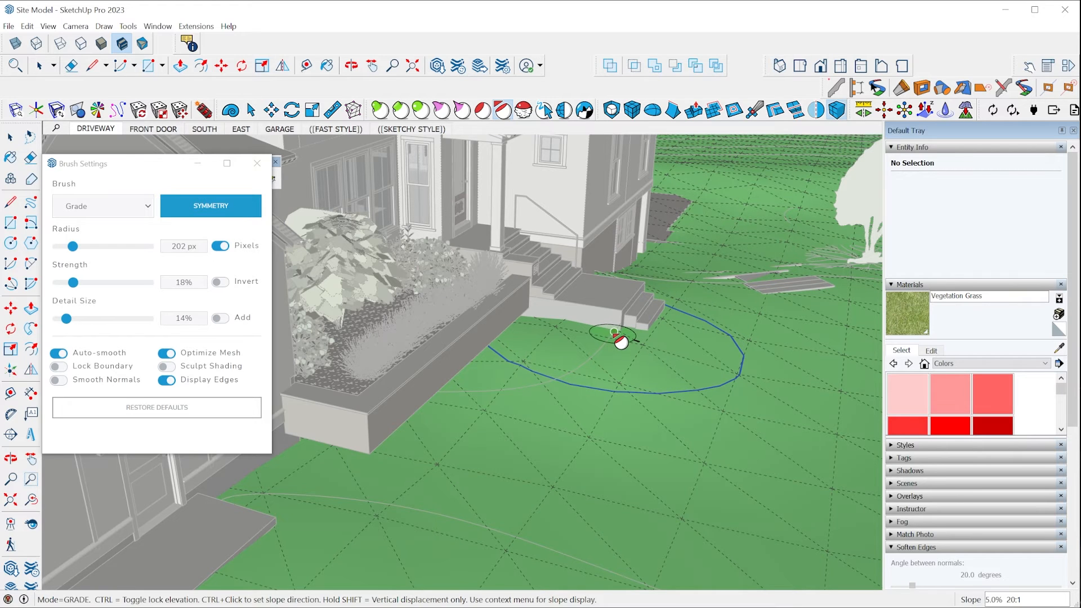
mouse_move(665, 431)
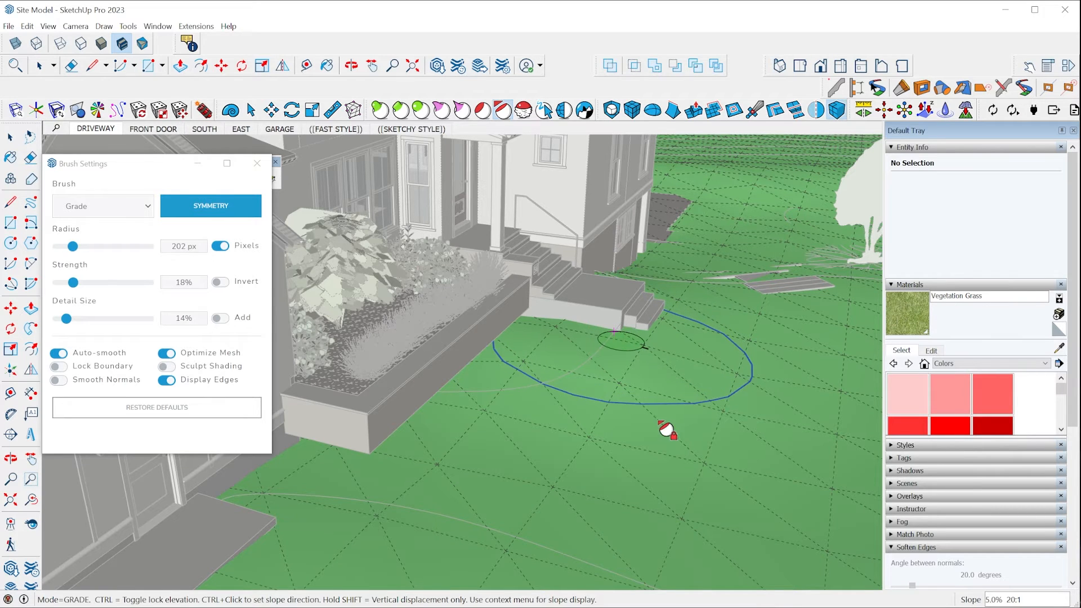
mouse_move(617, 348)
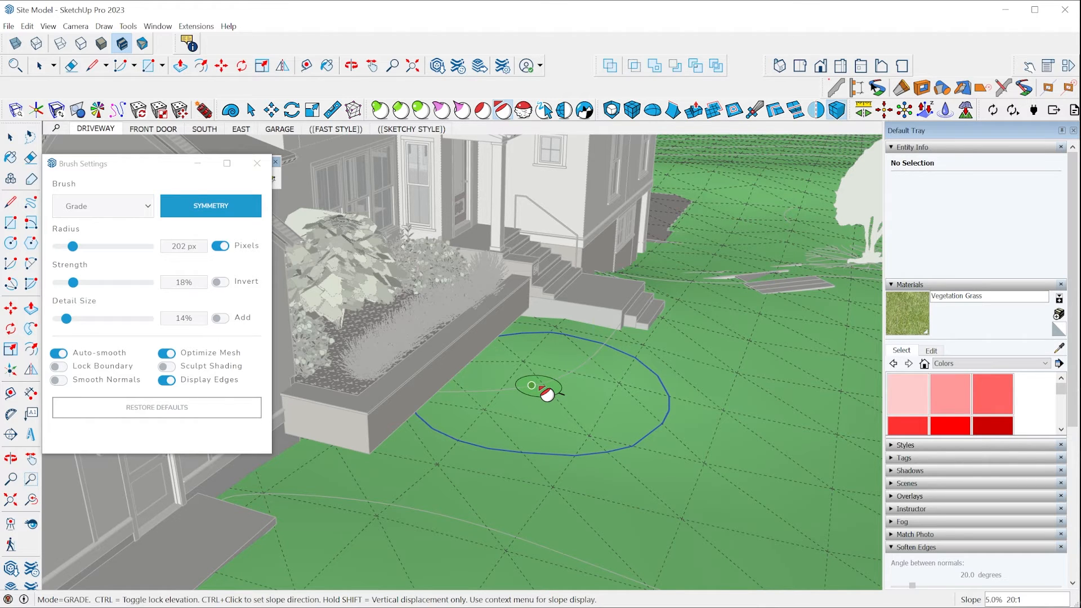
left_click(540, 385)
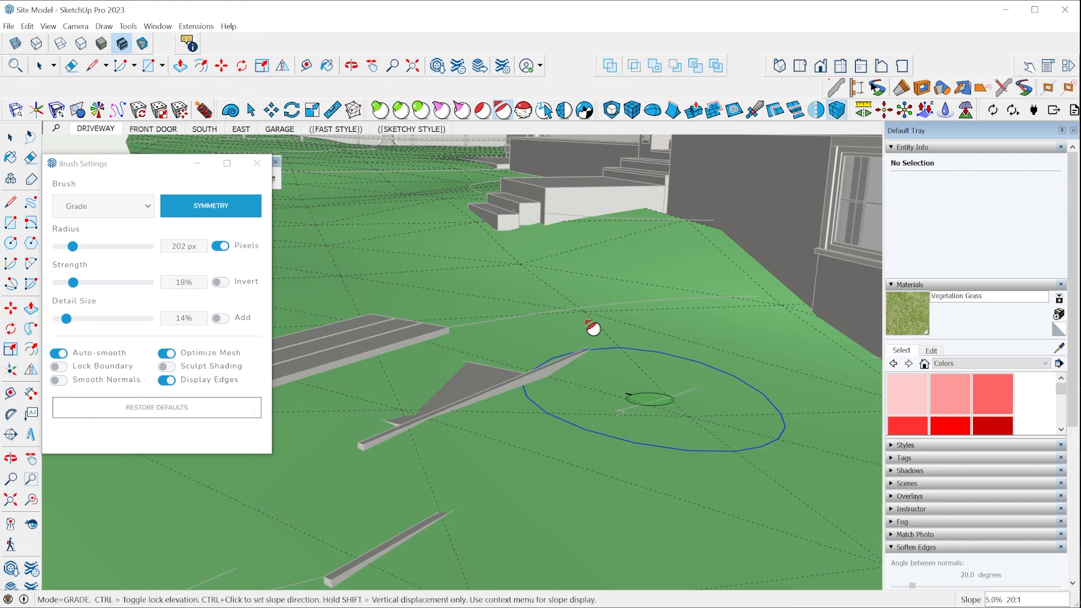
mouse_move(601, 315)
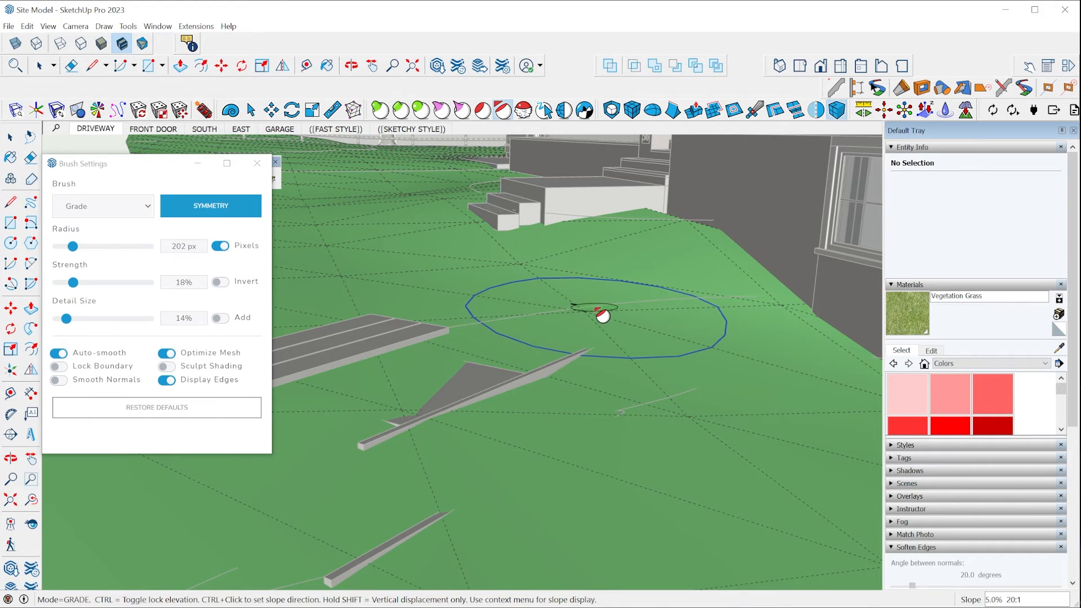
mouse_move(606, 315)
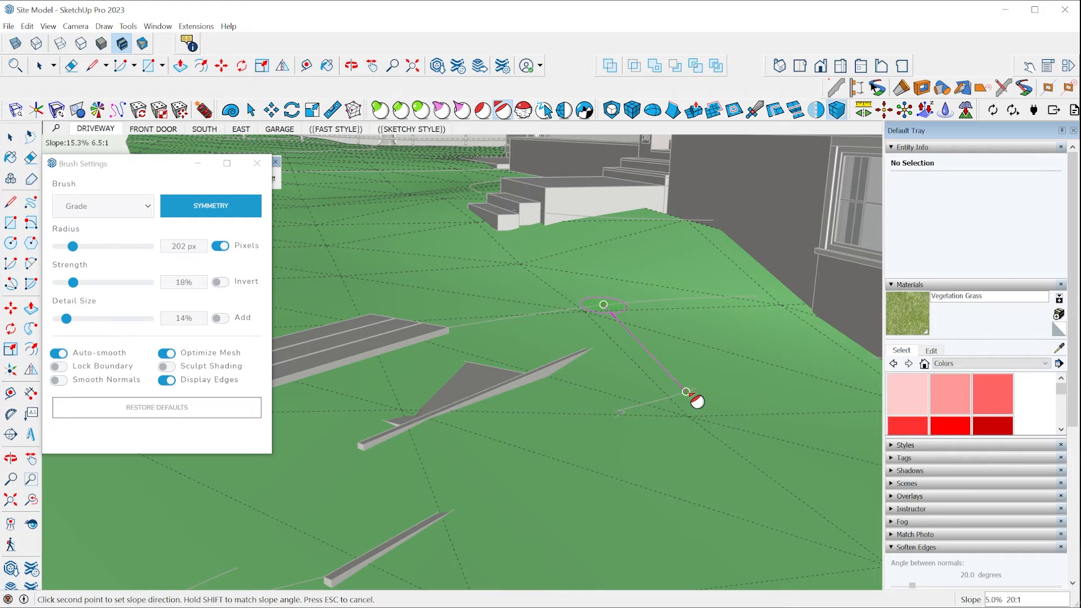
mouse_move(649, 413)
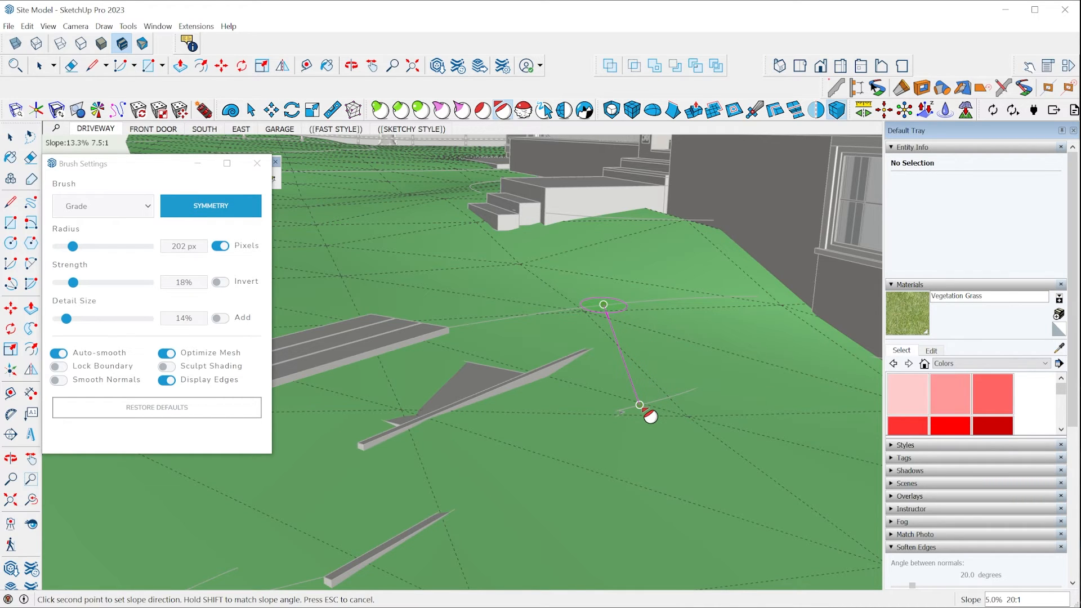
mouse_move(689, 400)
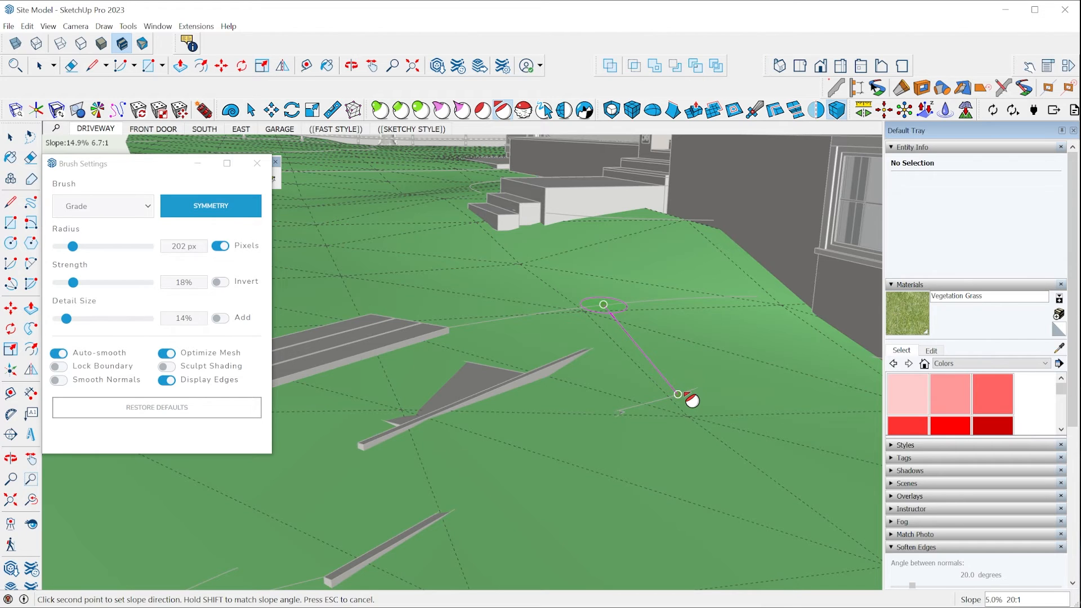
mouse_move(696, 399)
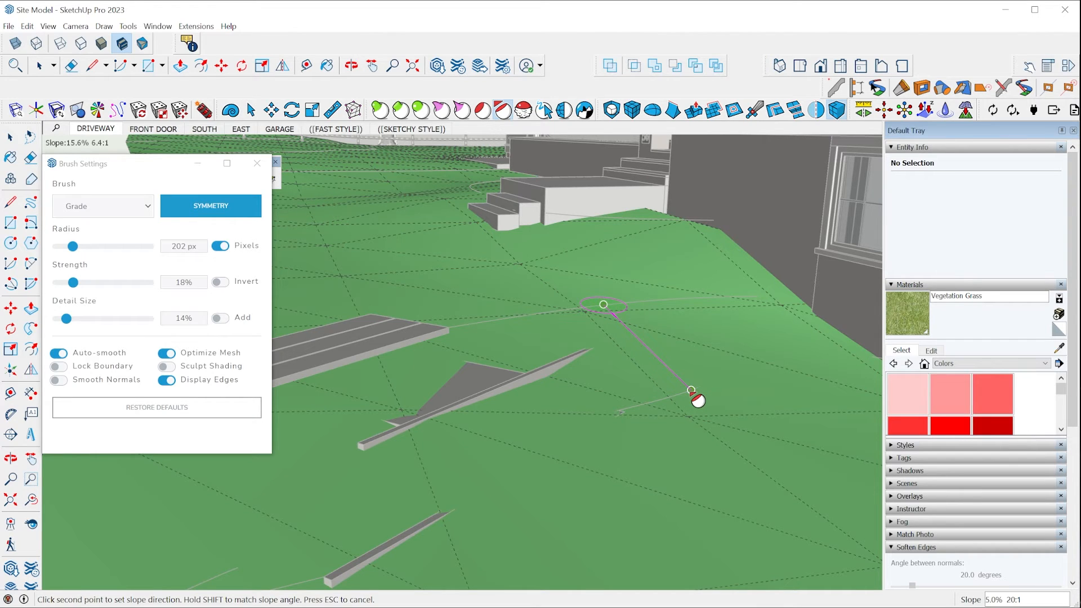
mouse_move(689, 406)
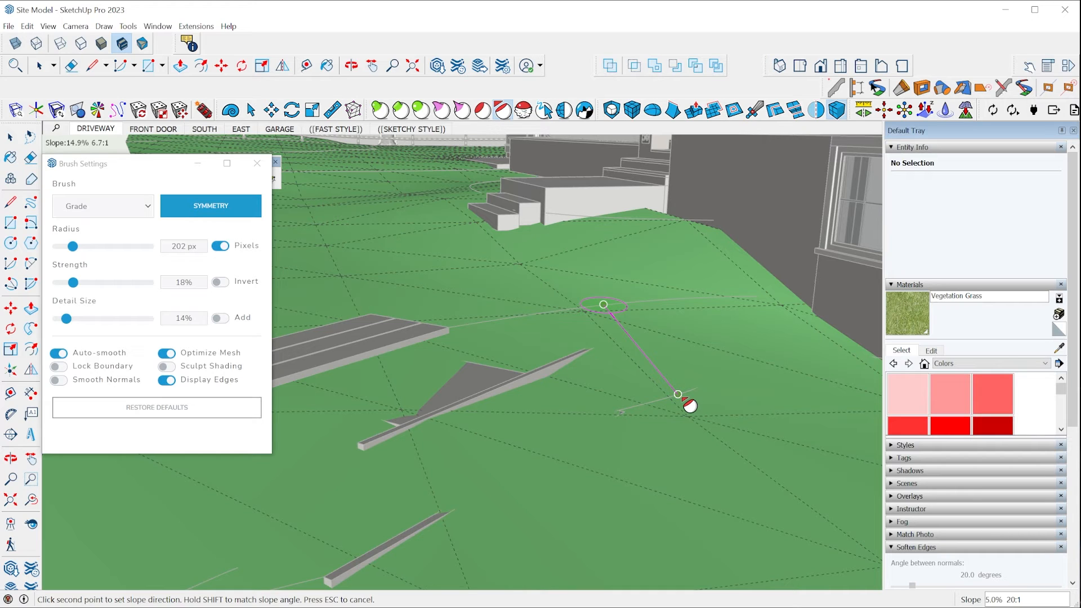
Step: Set the end point of the slope line, giving a 14.9% (6.7:1) target slope
left_click(603, 311)
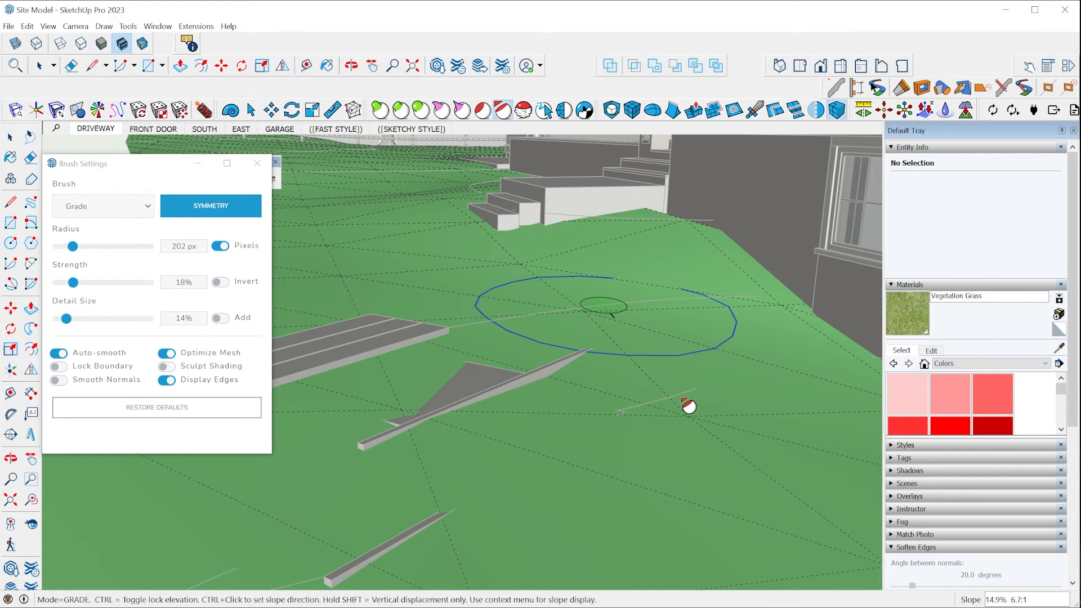
mouse_move(686, 400)
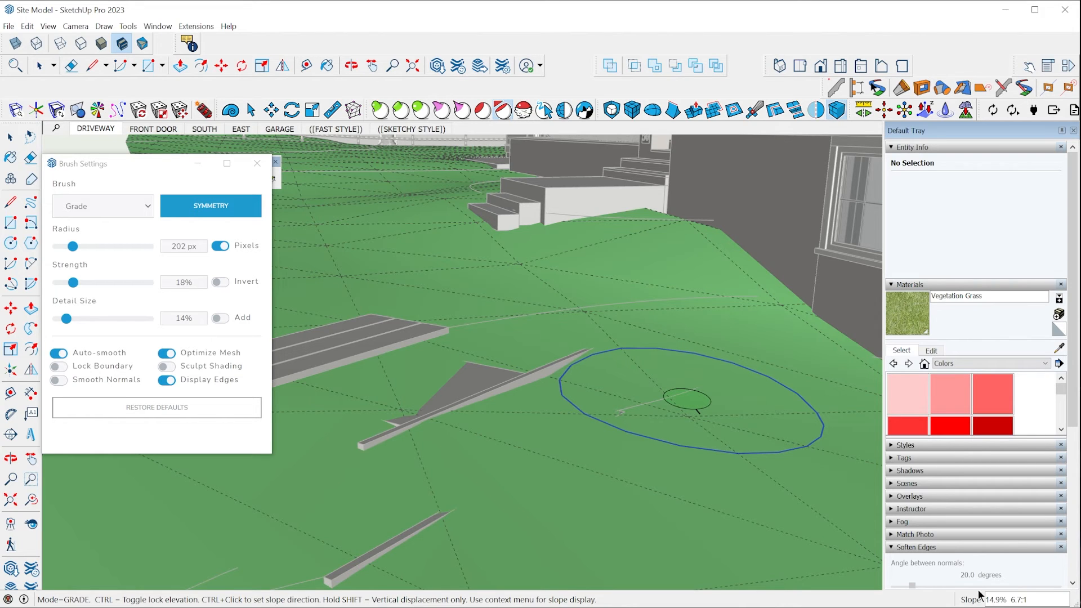
mouse_move(609, 311)
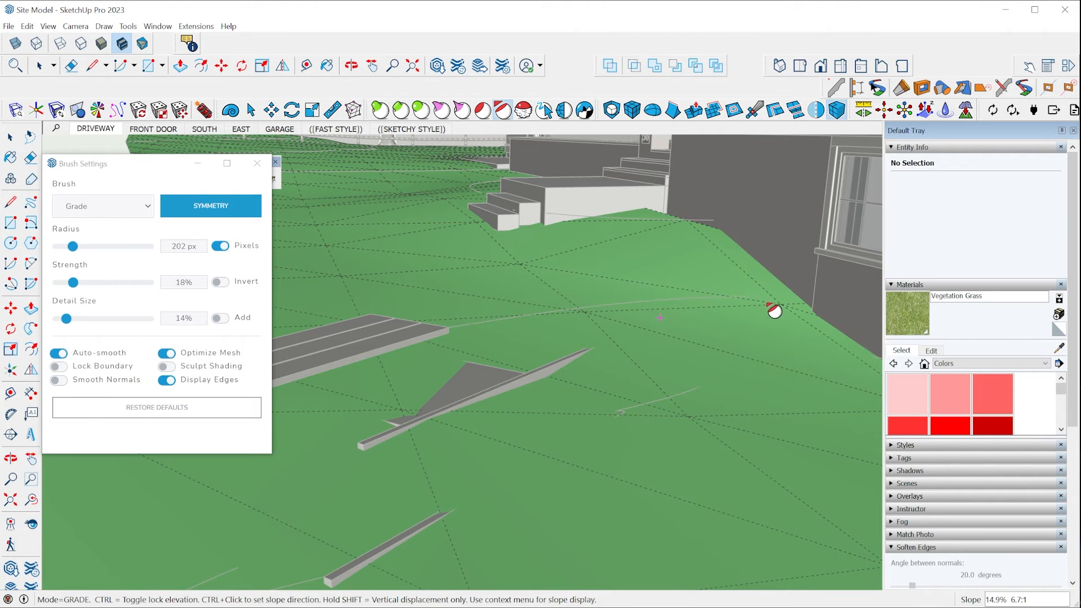
mouse_move(616, 316)
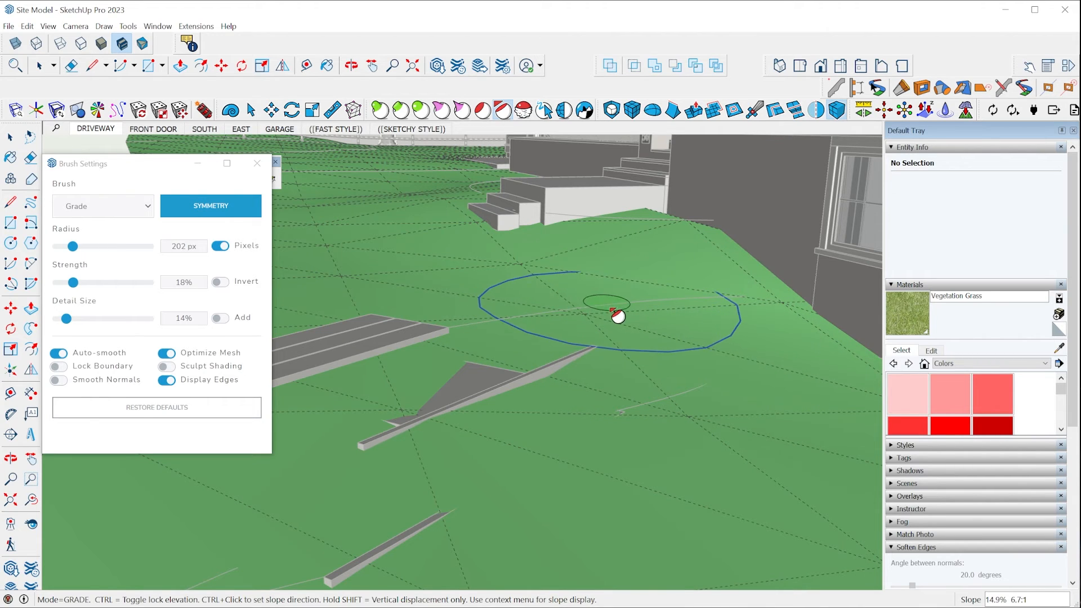
mouse_move(790, 361)
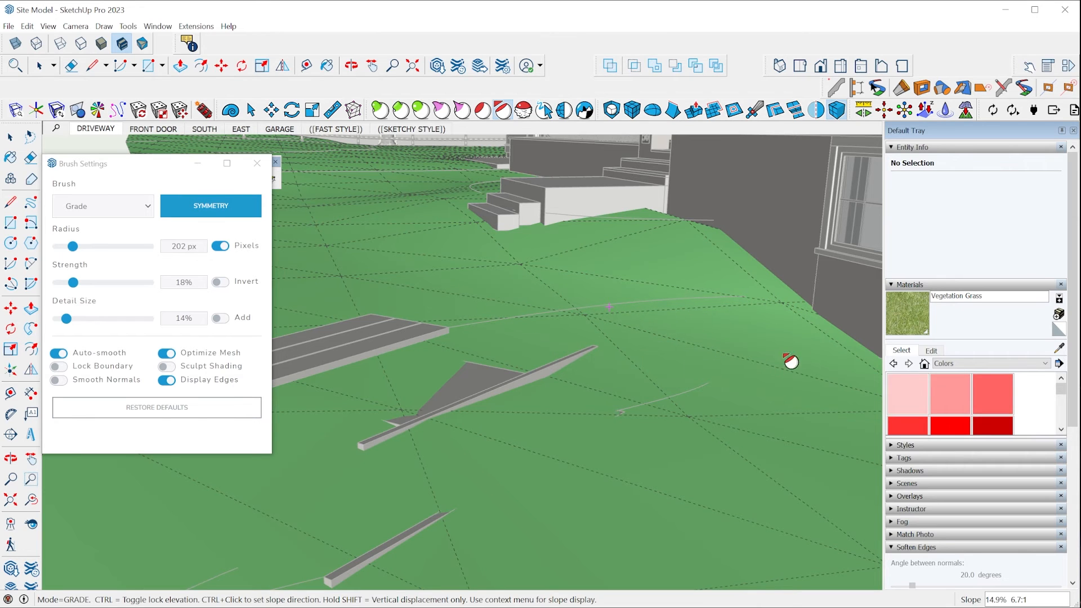
mouse_move(603, 321)
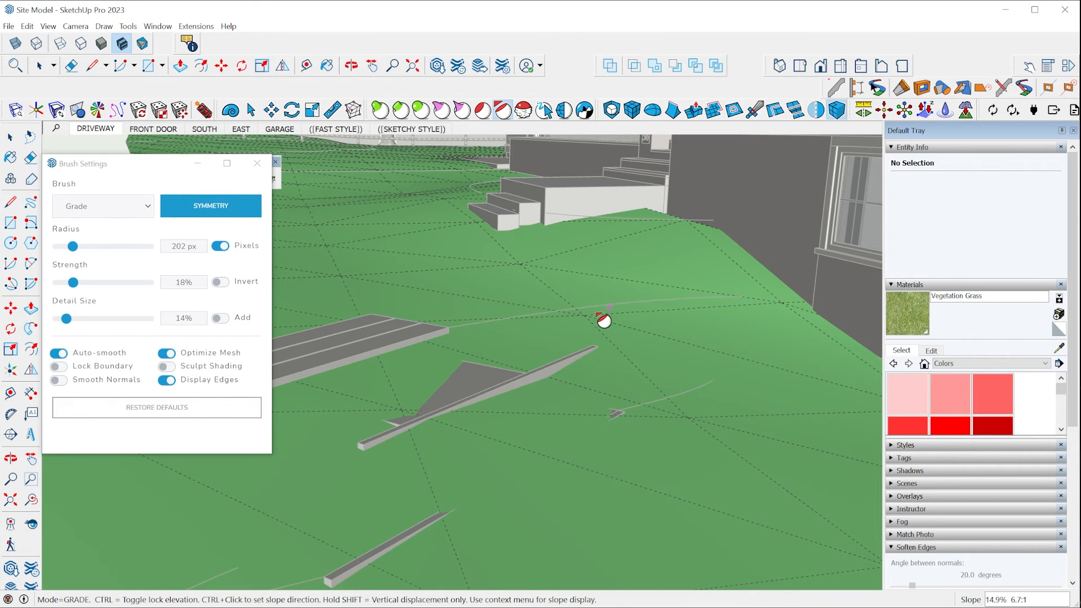
mouse_move(758, 319)
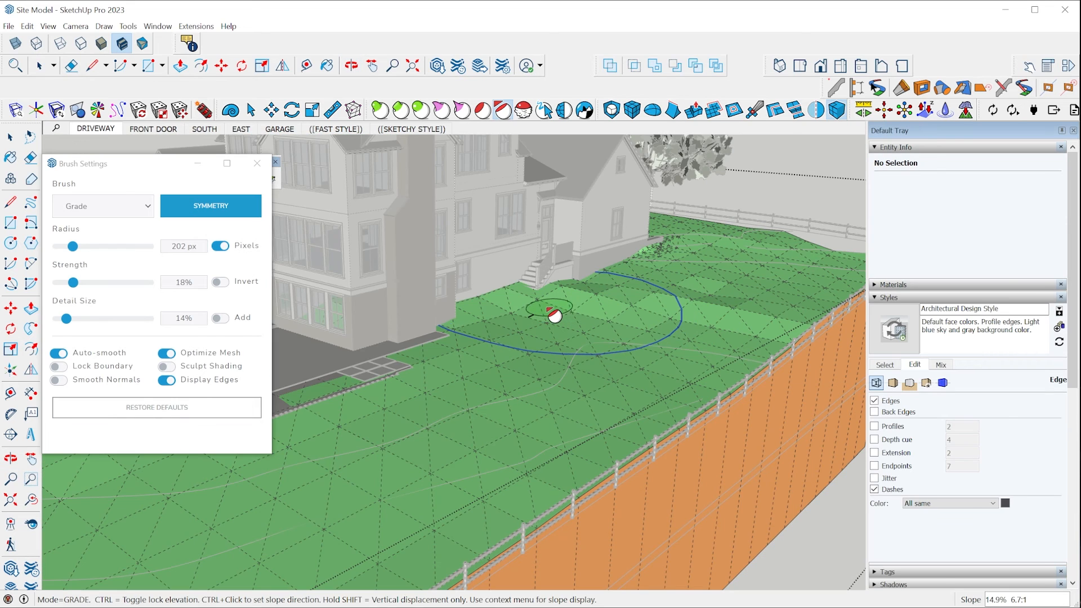
Step: Turn on Display Slopes from the brush context menu to color the terrain by steepness
right_click(551, 315)
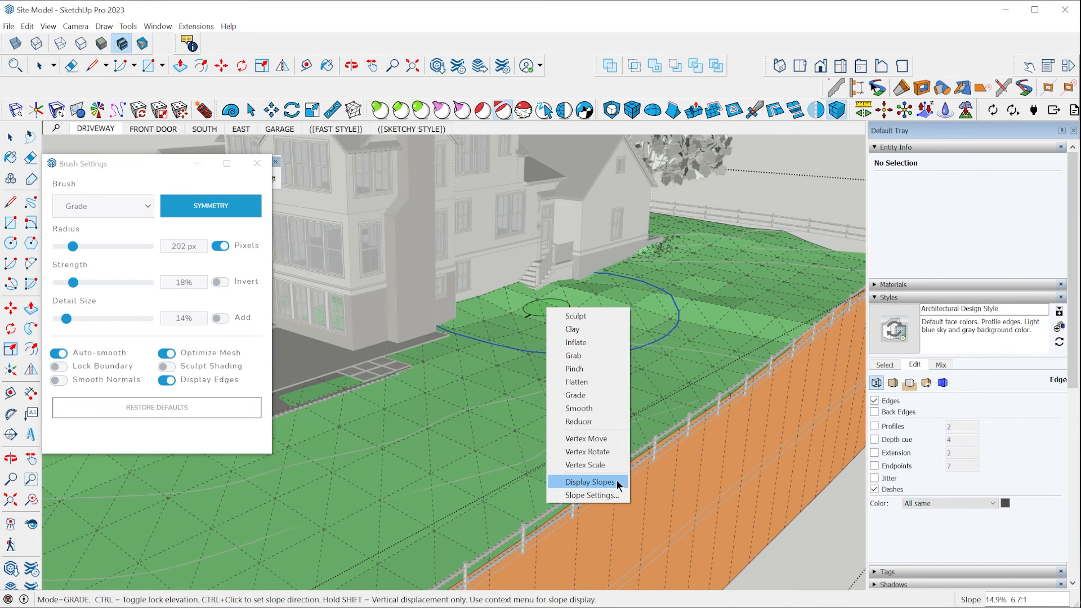
left_click(588, 481)
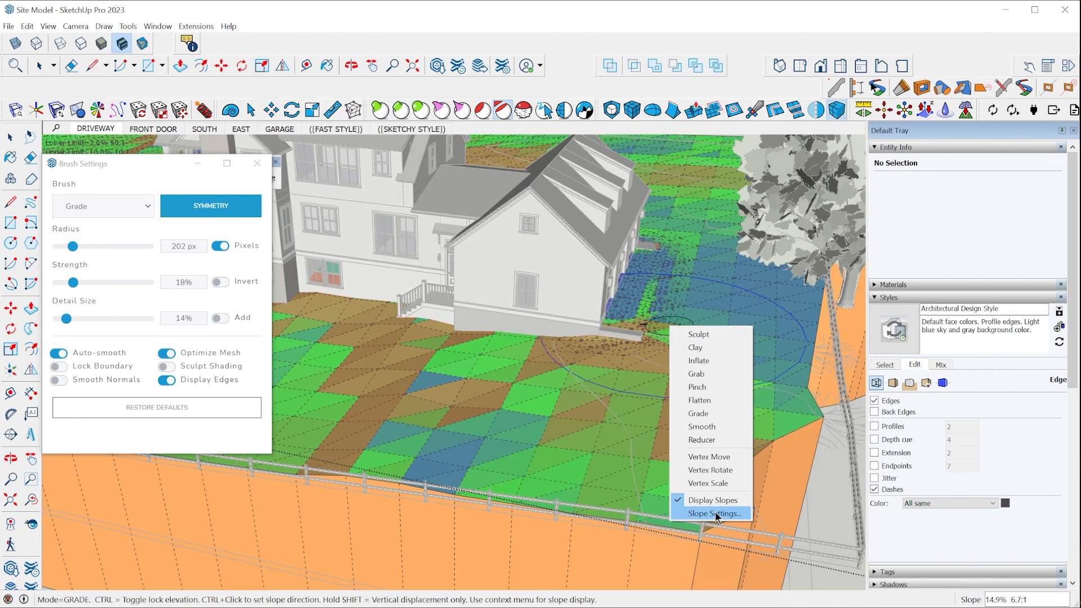
Step: Review Slope Settings with a 2.0% lower and 10.0% upper limit and gradient shading
left_click(711, 513)
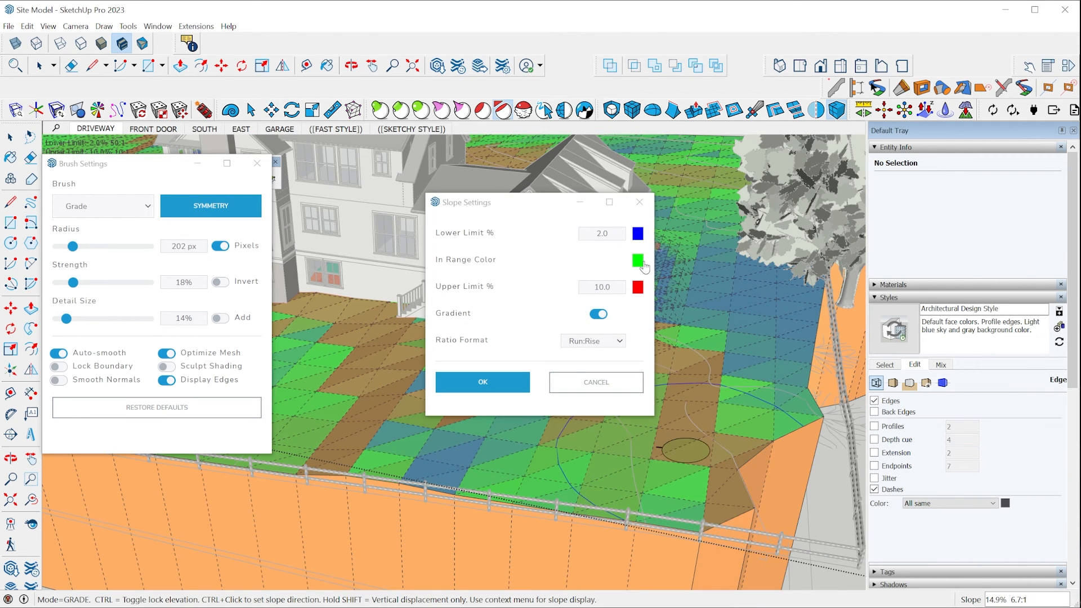
mouse_move(591, 301)
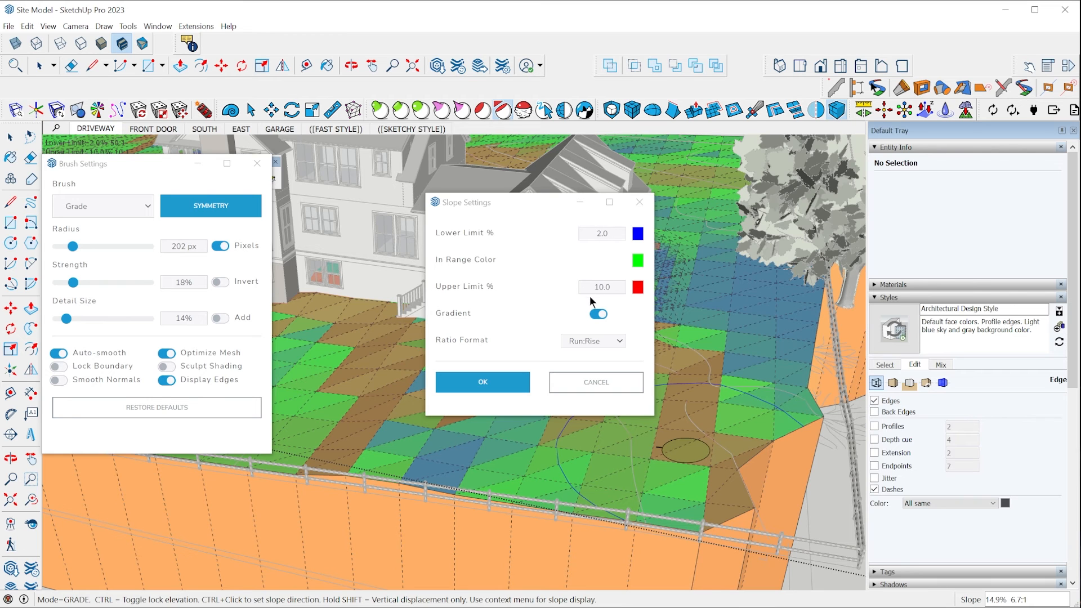
mouse_move(604, 288)
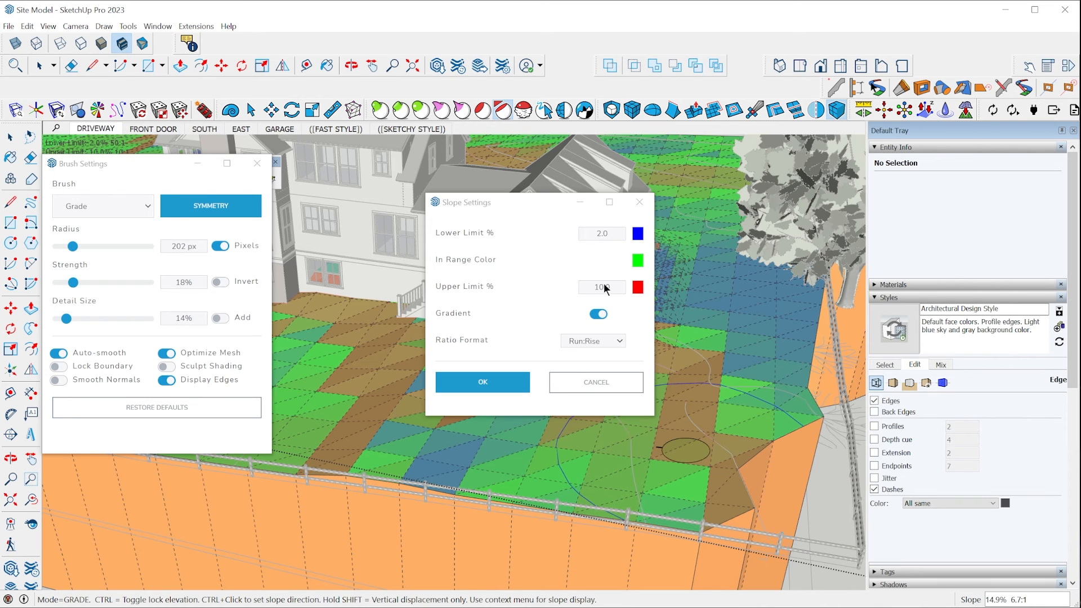
left_click(482, 382)
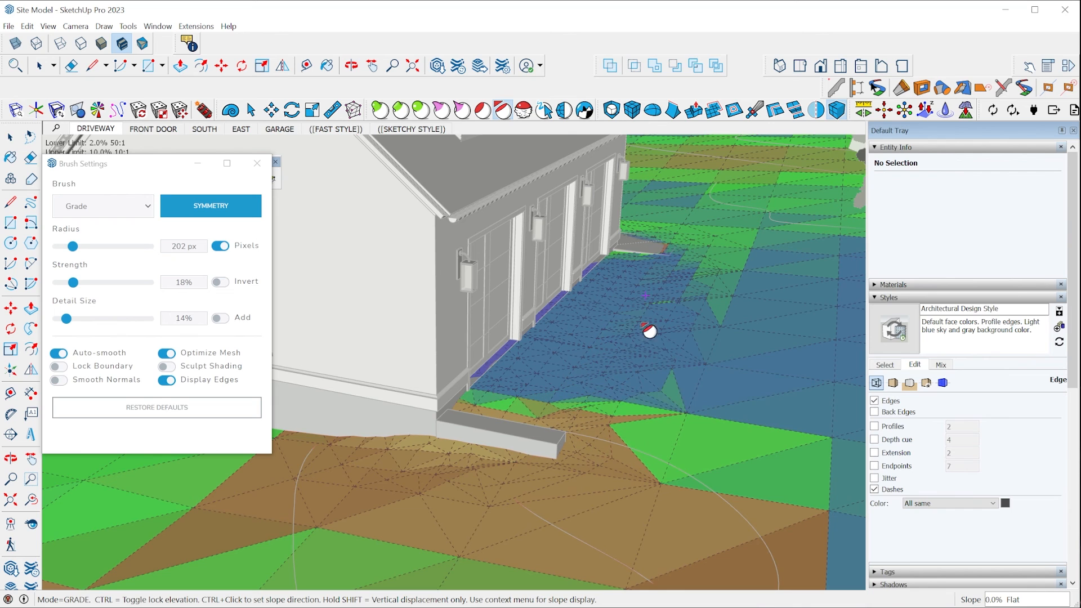
mouse_move(562, 415)
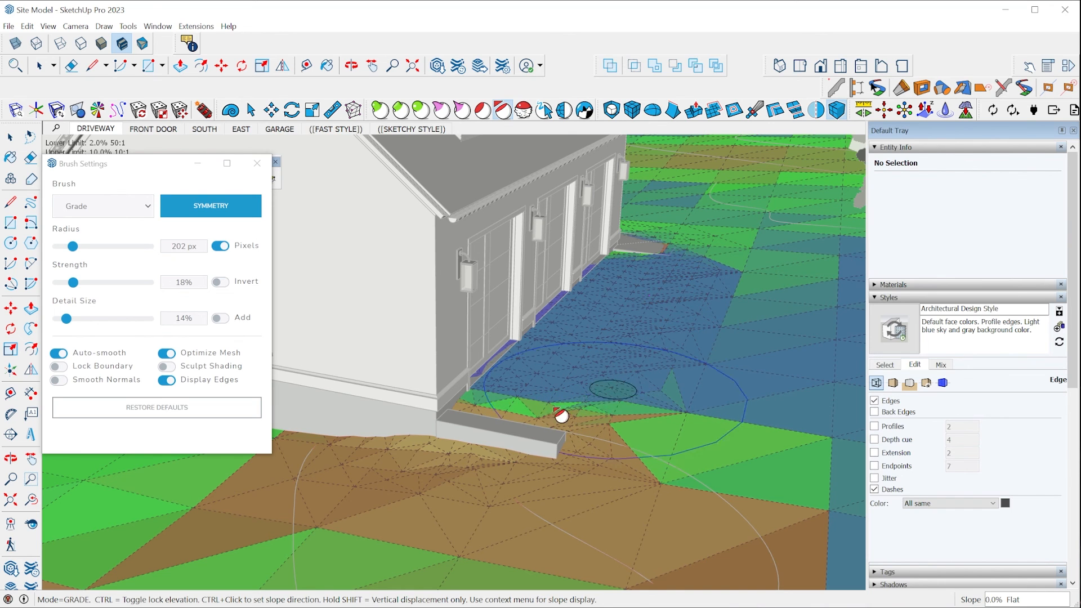
mouse_move(624, 464)
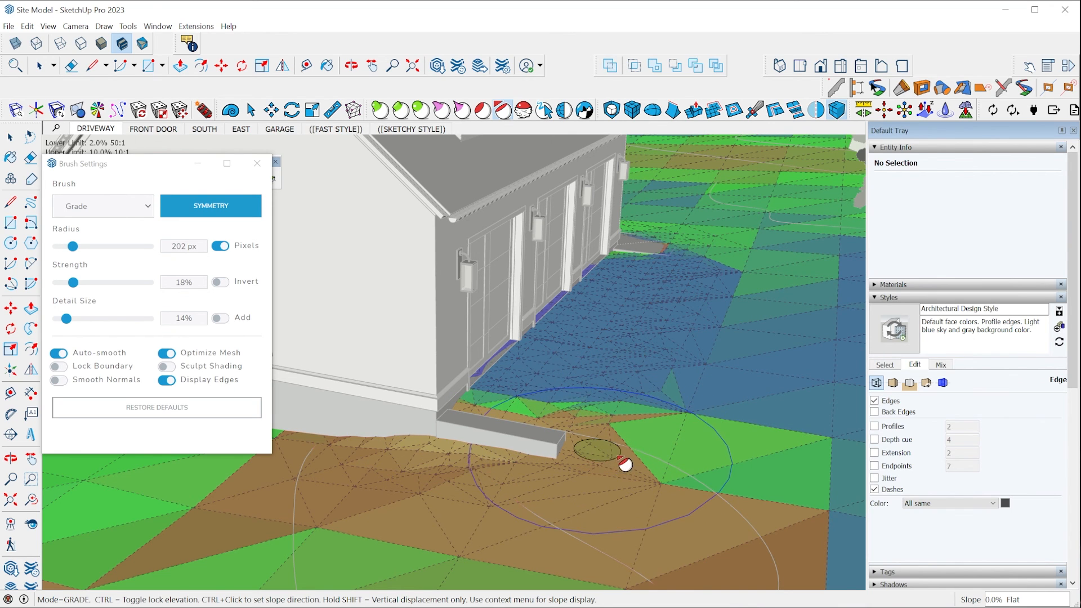